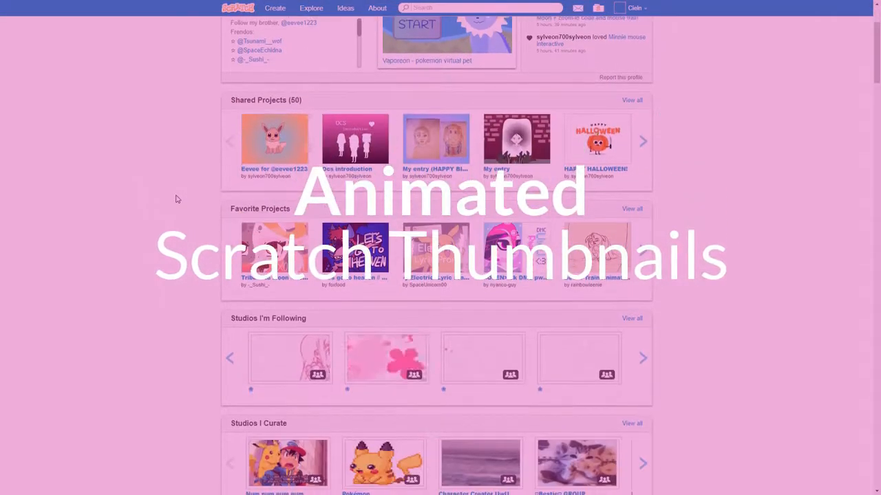
# View the studio behind the example profile's animated thumbnails and its managers and curators list
pyautogui.scroll(-3)
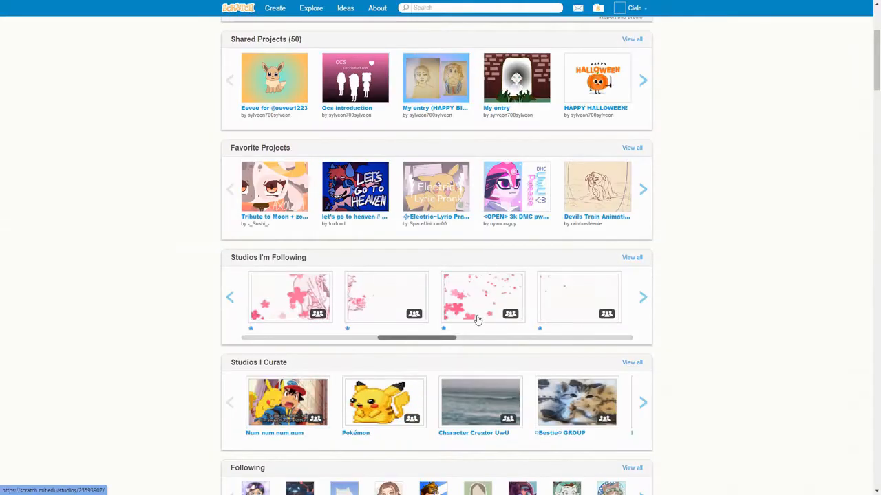
pyautogui.click(482, 297)
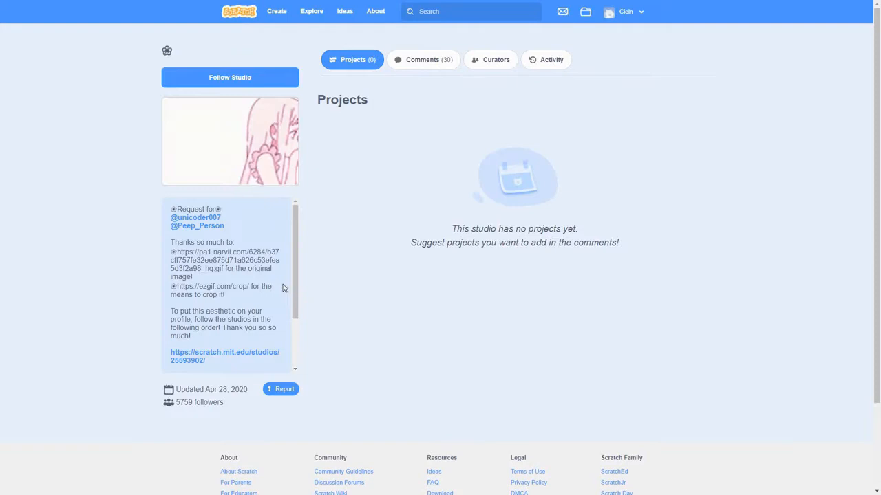
pyautogui.click(490, 59)
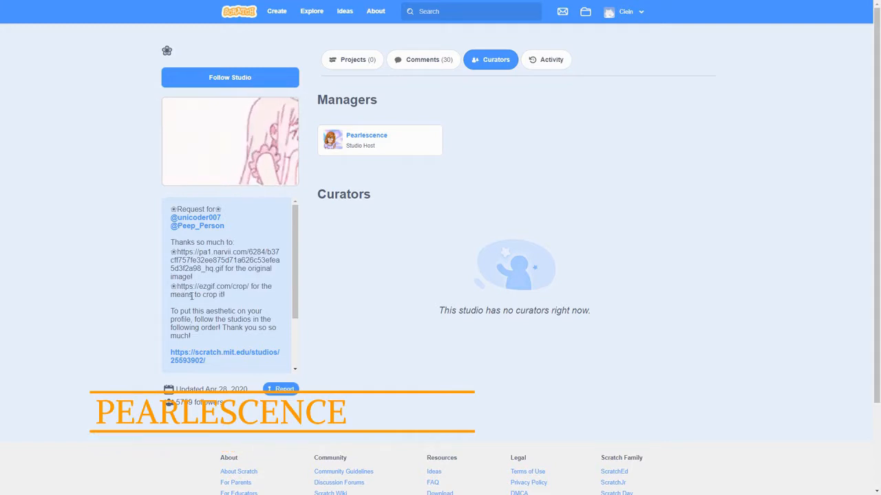
pyautogui.scroll(-3)
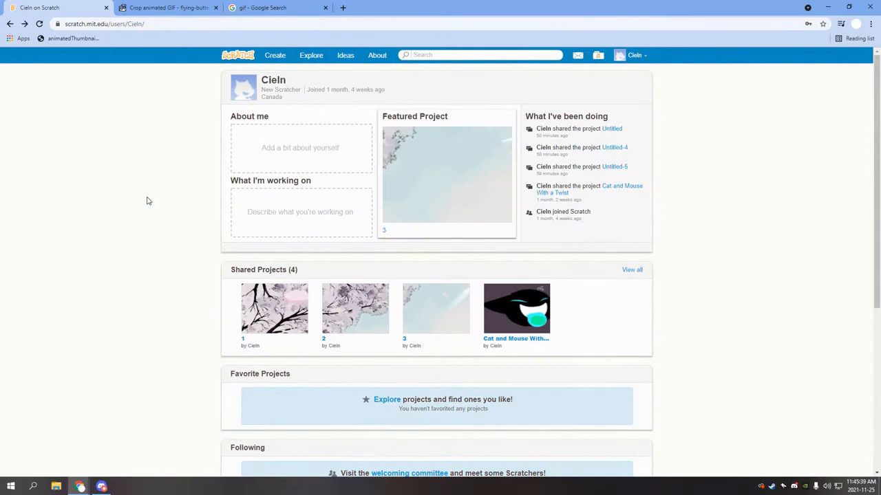
pyautogui.scroll(-3)
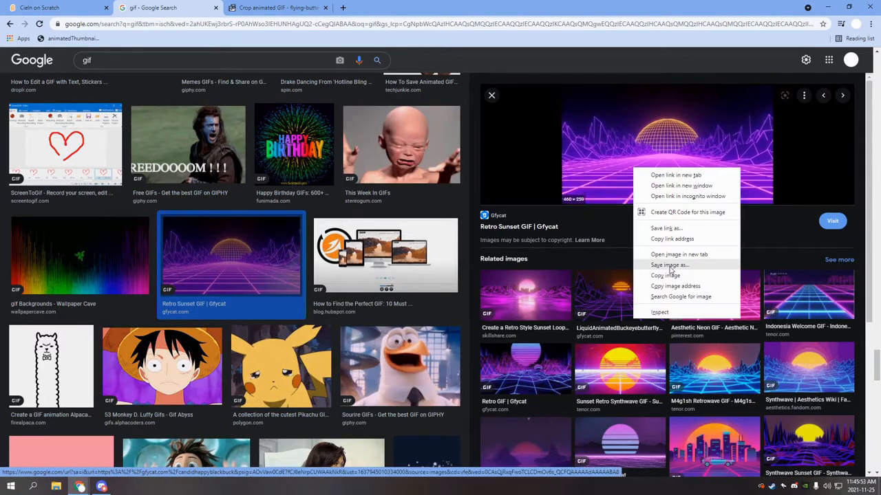
# Save the Retro Sunset GIF from Google Images into the Pictures folder
pyautogui.click(669, 265)
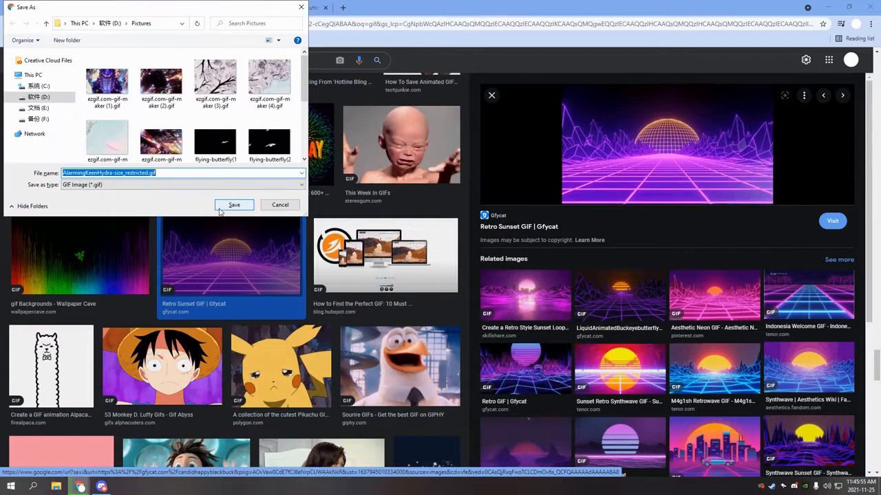
pyautogui.click(234, 205)
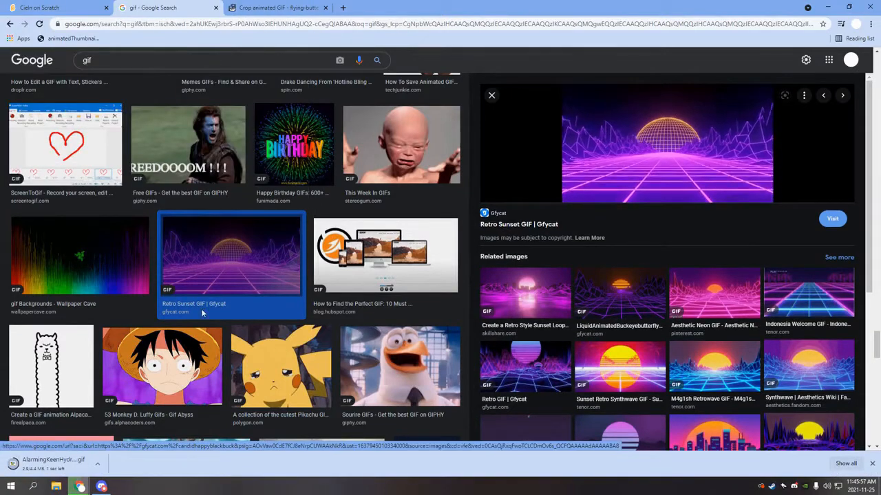
pyautogui.moveTo(265, 9)
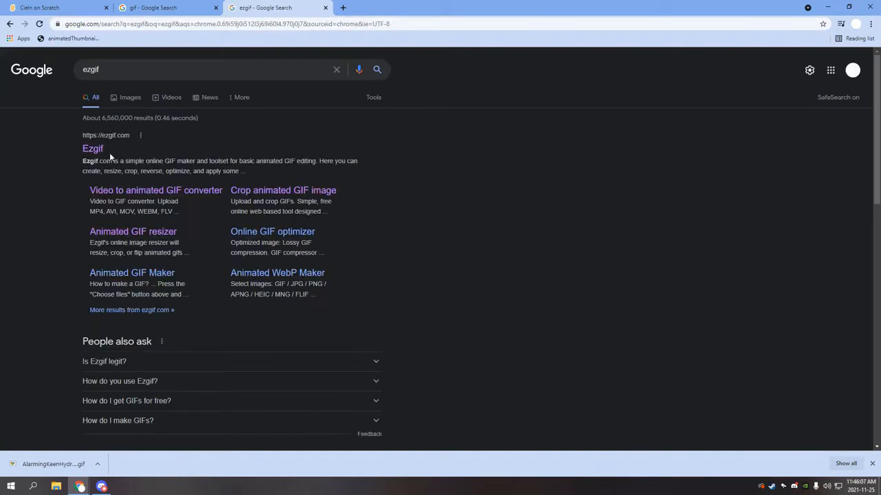
# Upload the saved sunset GIF from Pictures into ezgif's animated GIF crop tool
pyautogui.click(93, 149)
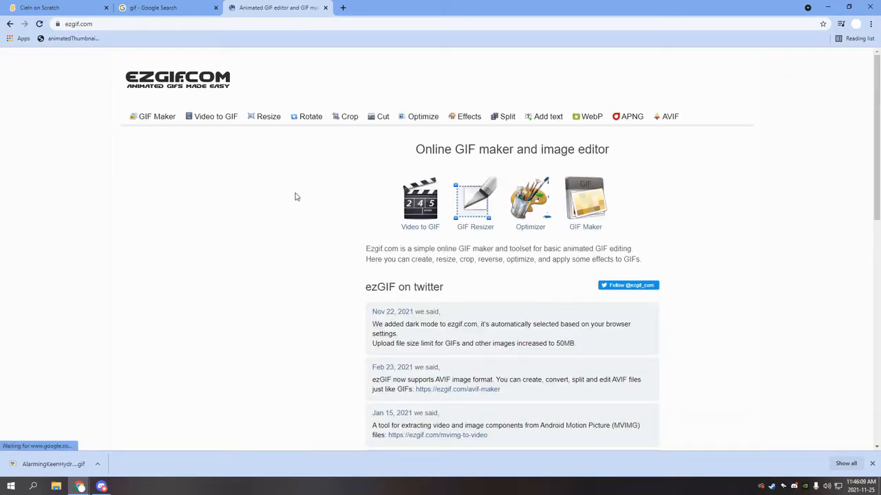
pyautogui.click(345, 116)
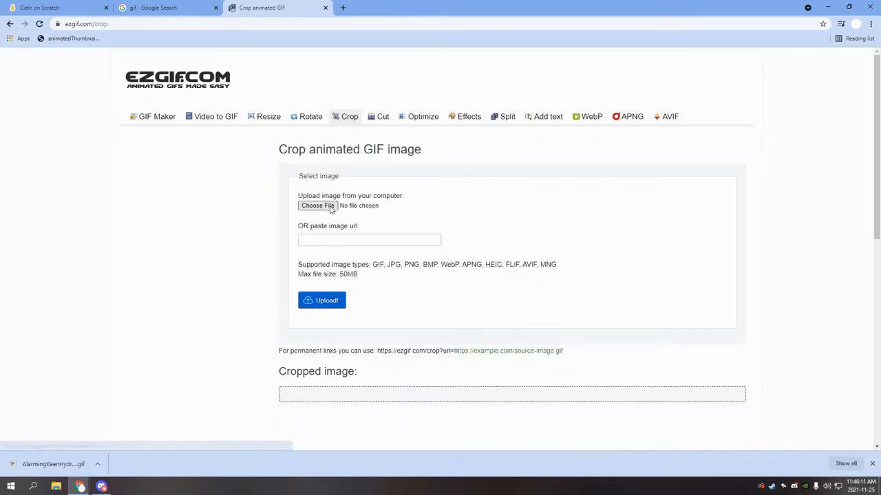
pyautogui.click(316, 206)
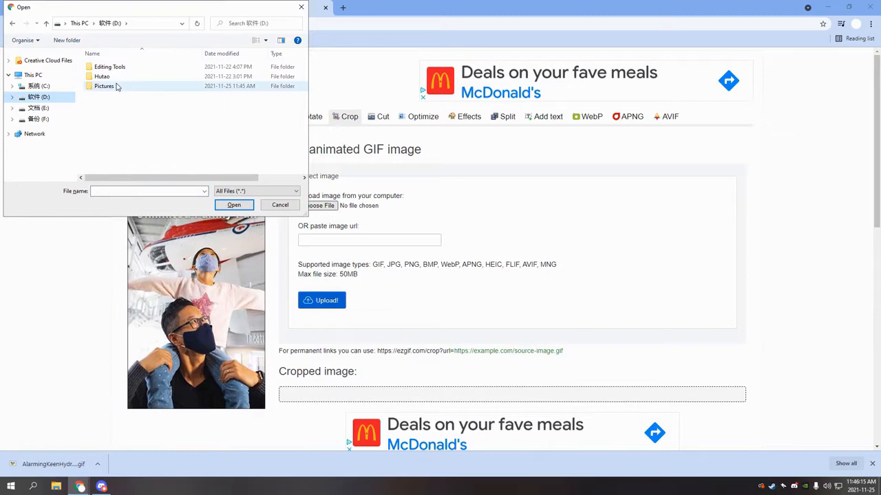
pyautogui.click(234, 203)
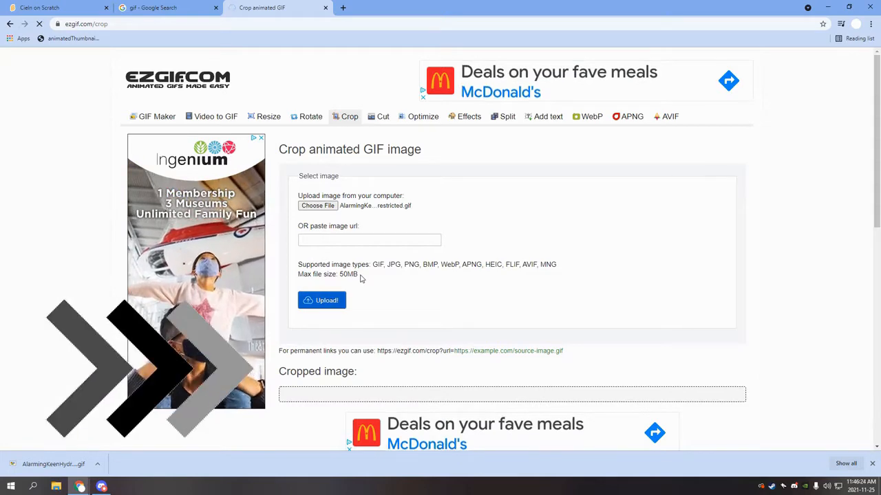
pyautogui.click(322, 300)
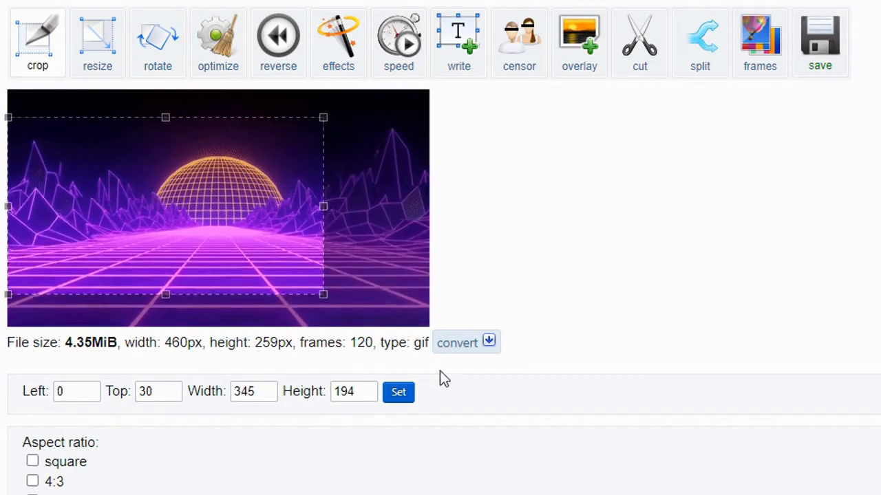
# Crop the GIF to a 170×100 region at Left 0, Top 87 and produce the cropped image
pyautogui.click(398, 392)
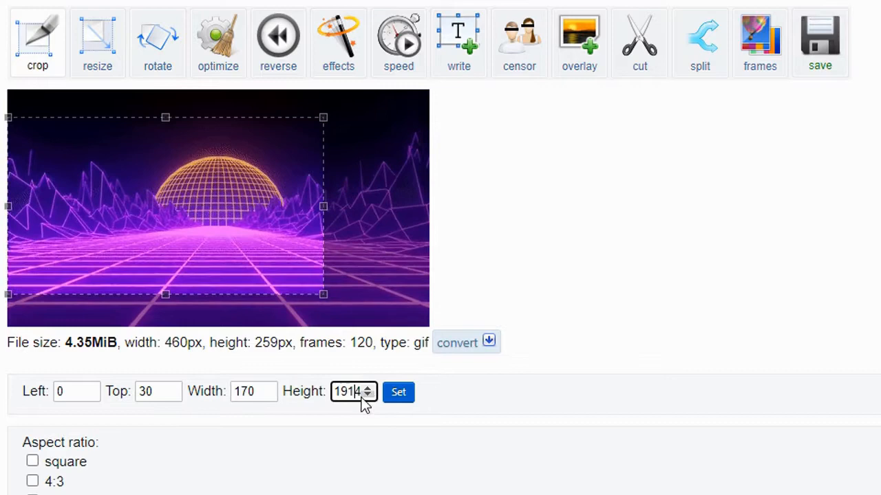
pyautogui.click(398, 392)
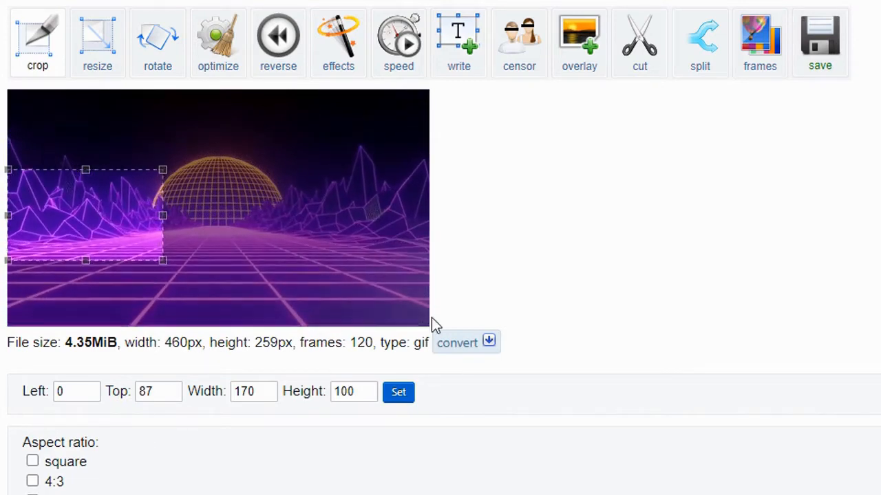
pyautogui.scroll(-3)
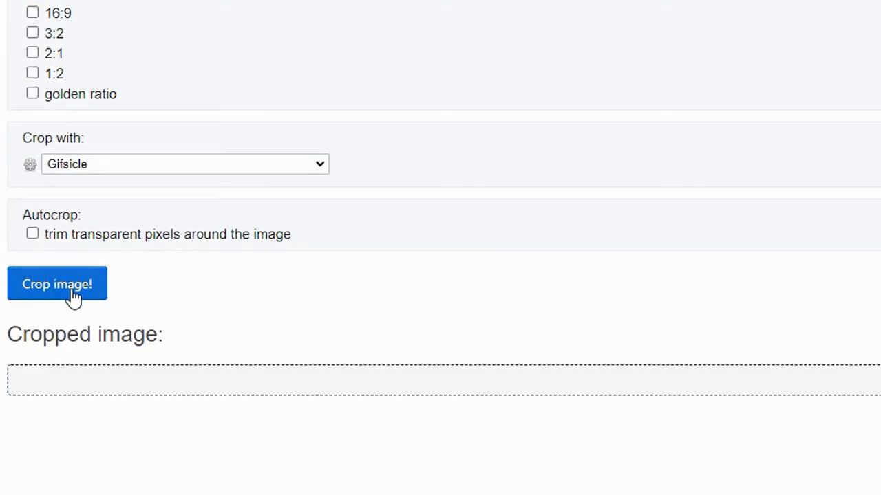
pyautogui.click(58, 283)
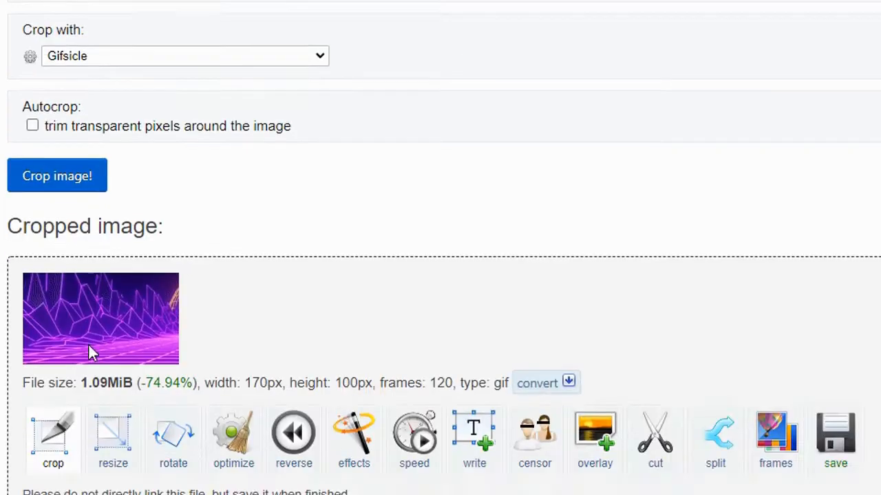
pyautogui.scroll(-3)
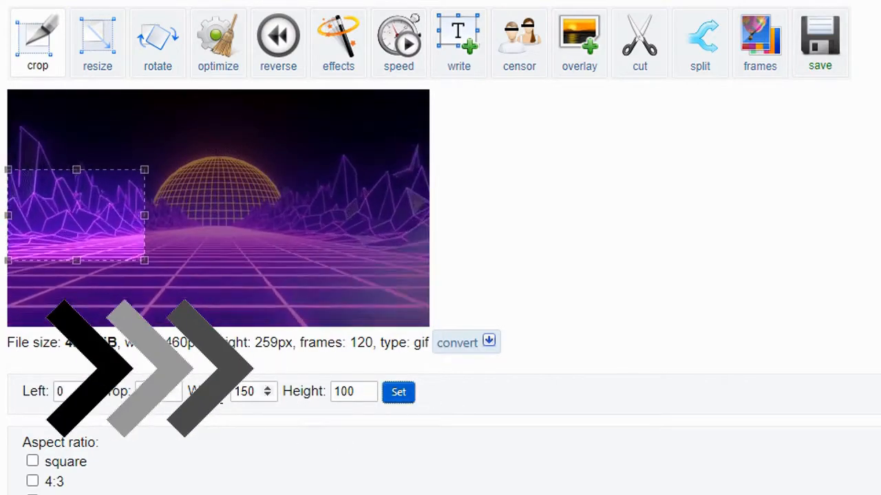
# Re-crop at width 150 and save the 150×100 GIF, replacing the existing file
pyautogui.click(398, 392)
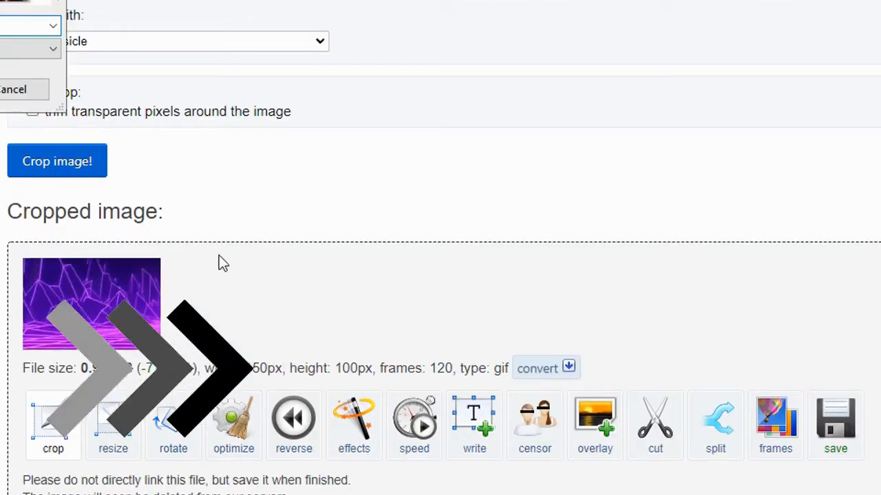
pyautogui.click(835, 423)
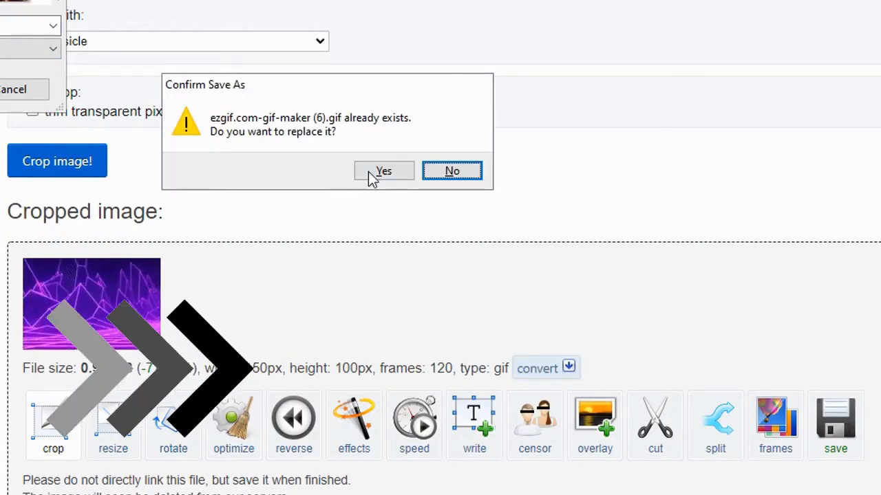
pyautogui.click(383, 170)
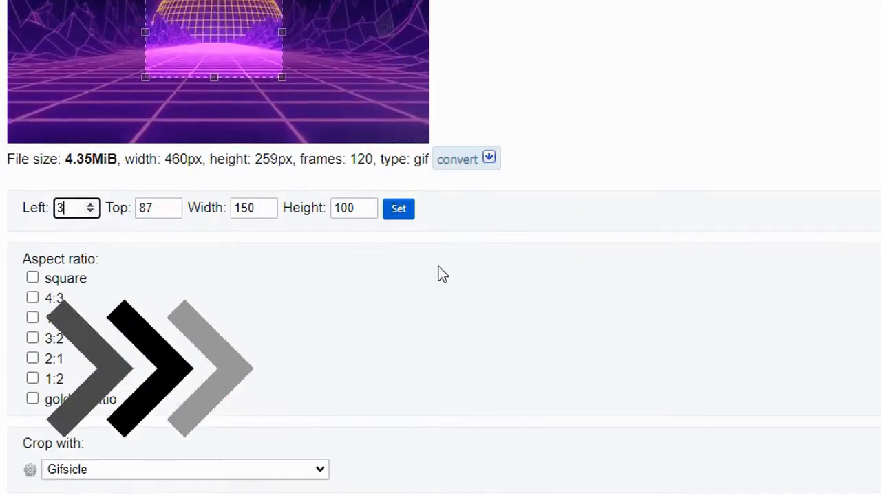
# Shift the crop's left offset right and save the second 150×100 GIF into Pictures
pyautogui.click(66, 163)
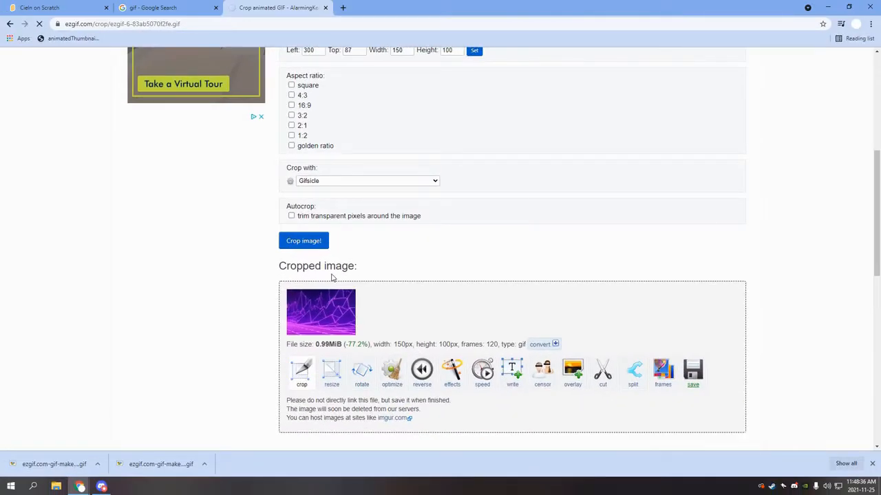
pyautogui.moveTo(238, 317)
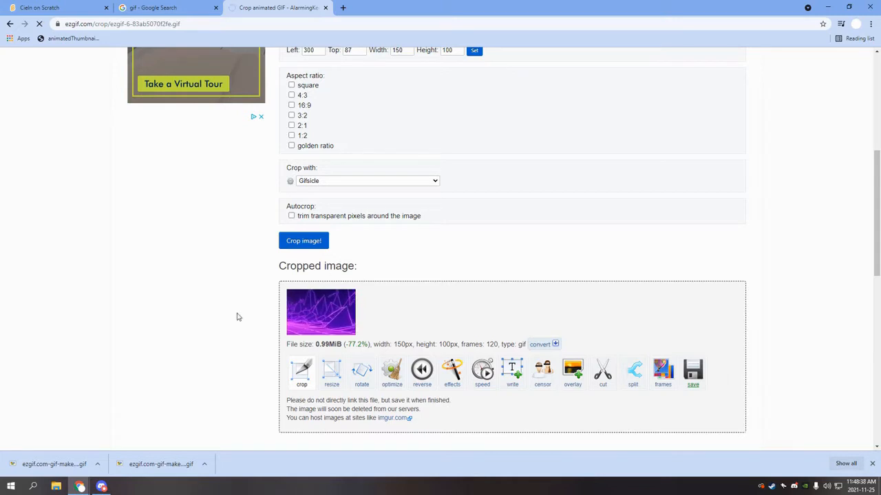
pyautogui.click(692, 369)
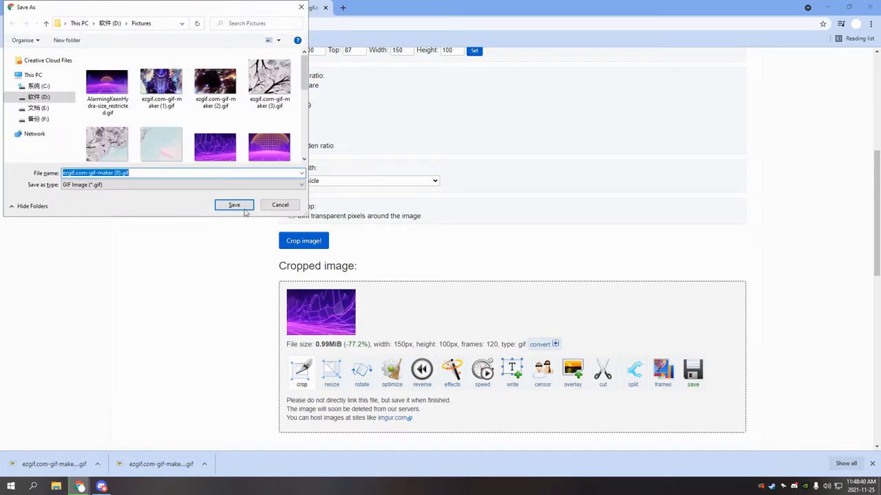
pyautogui.click(234, 205)
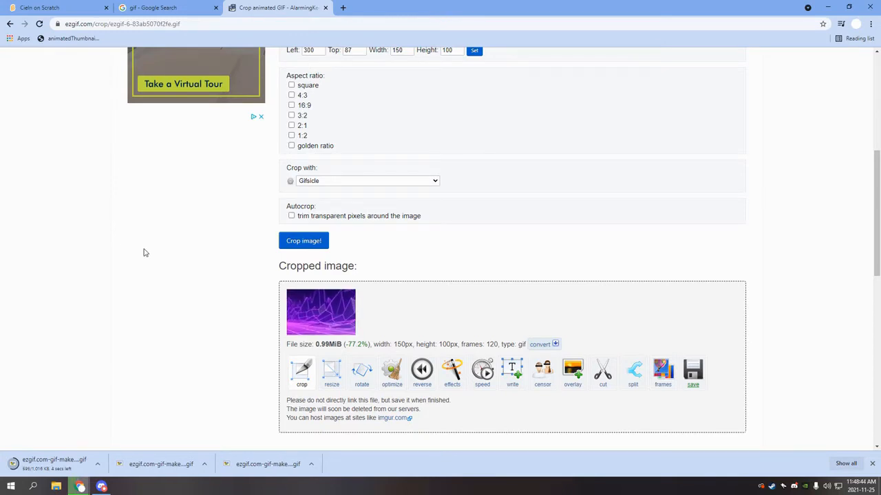
pyautogui.moveTo(119, 290)
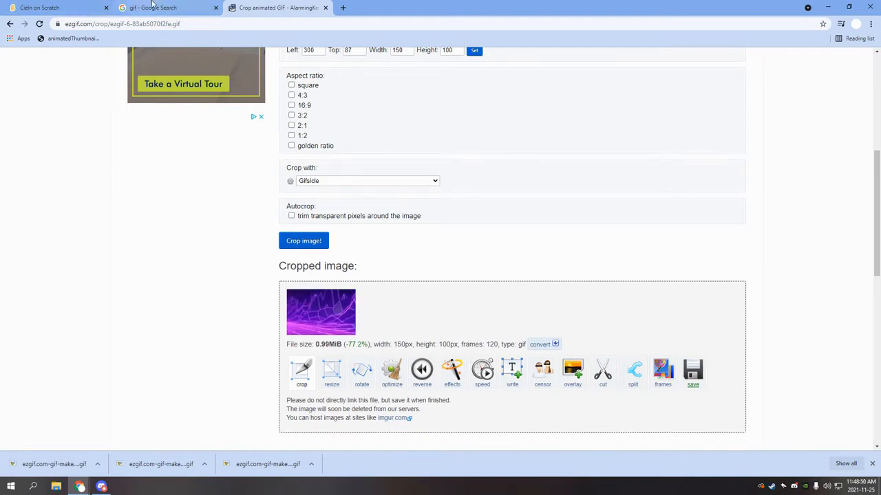
# Search 'animated thumbnail scratch', reach the worldlanguages.github.io bookmarklet page and copy its link address
pyautogui.click(34, 8)
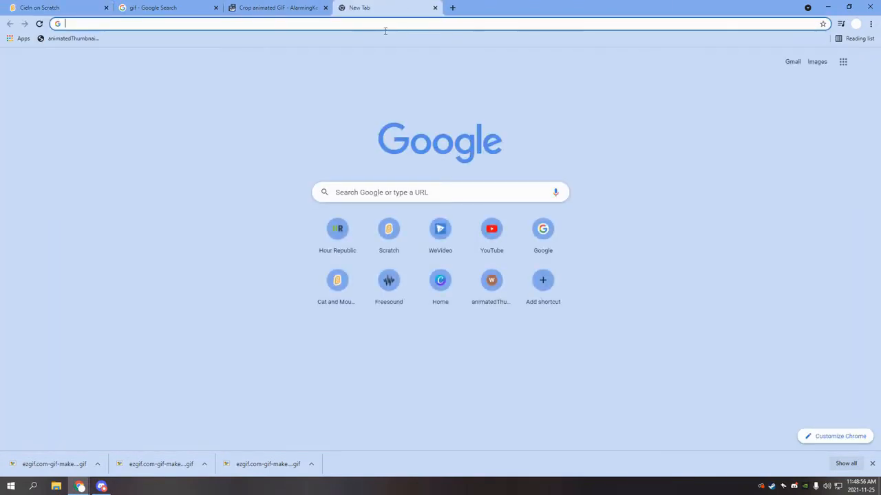
pyautogui.write('animated thumbnail scratch\\')
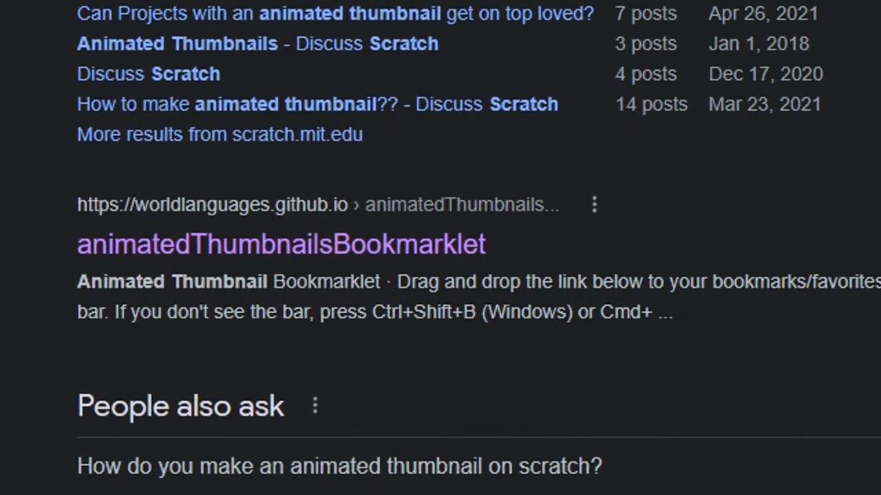
pyautogui.moveTo(96, 209)
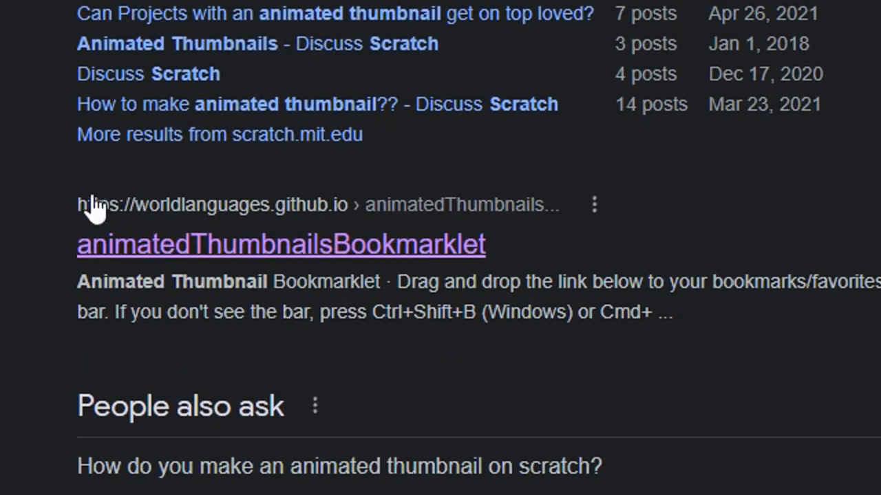
pyautogui.click(281, 245)
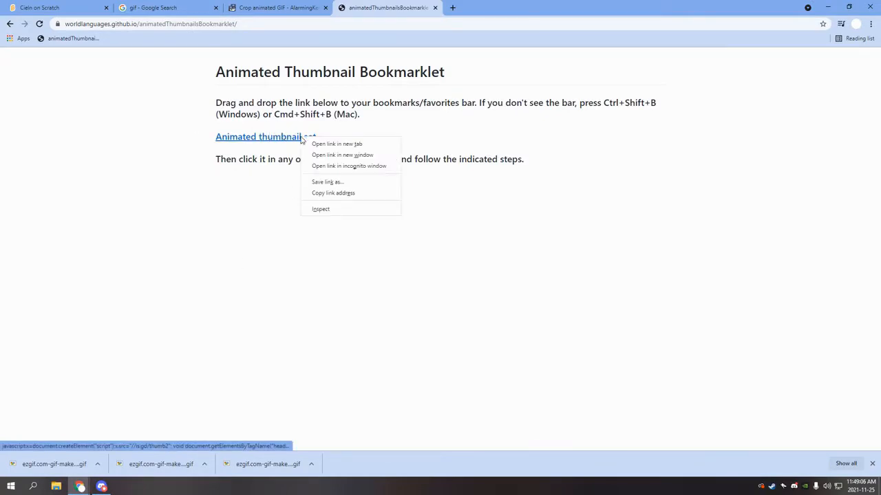
pyautogui.moveTo(338, 193)
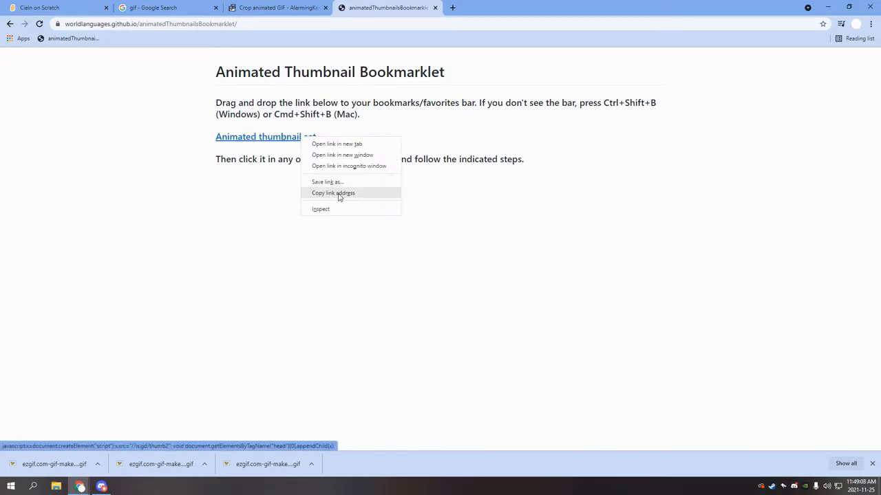
pyautogui.click(333, 193)
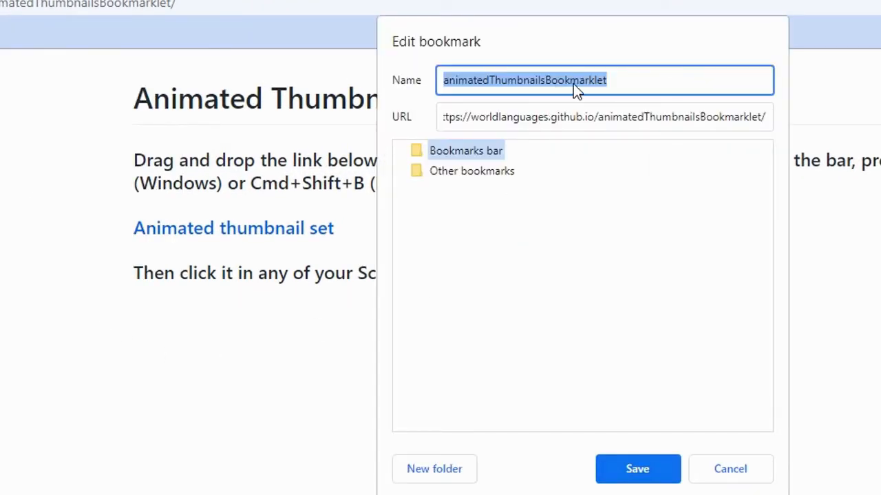
# Save a bookmark named 'doesnt matter' whose URL is the pasted bookmarklet code
pyautogui.write('doesnt matter')
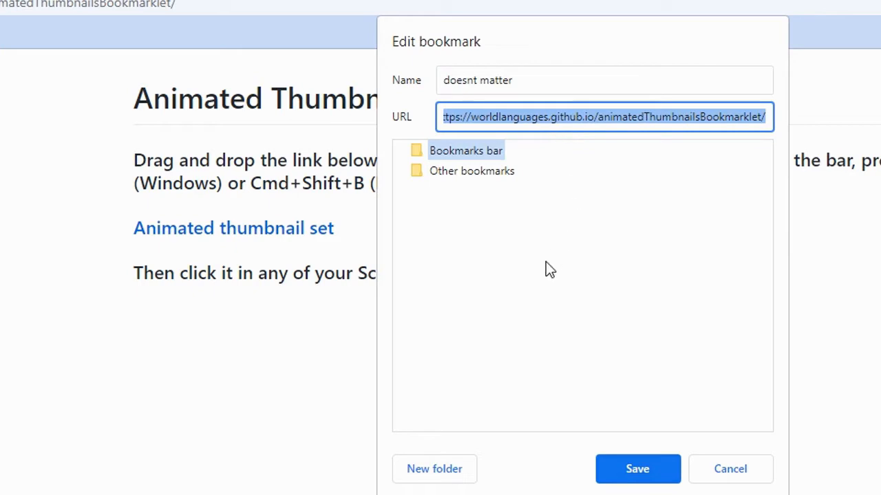
pyautogui.write('void document.getElementsByTagName("head")[0].appendChild(x);')
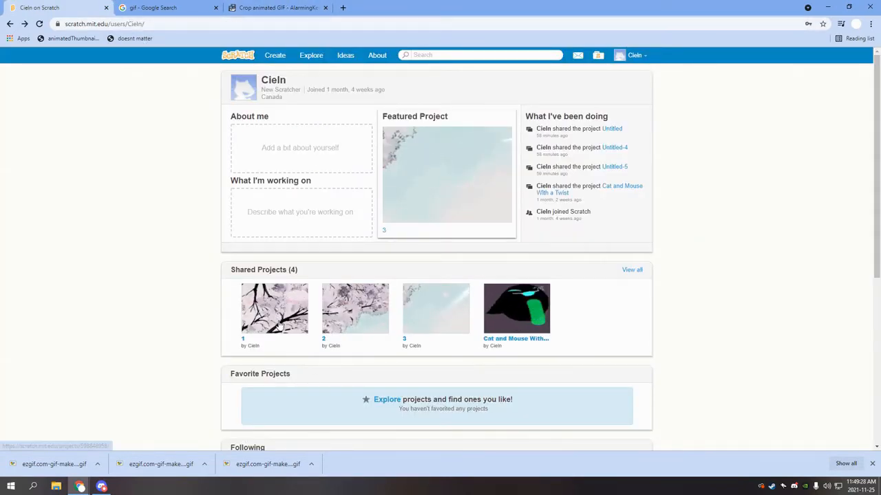
# Upload a cropped GIF piece as the first shared project's thumbnail via the bookmarklet
pyautogui.click(276, 309)
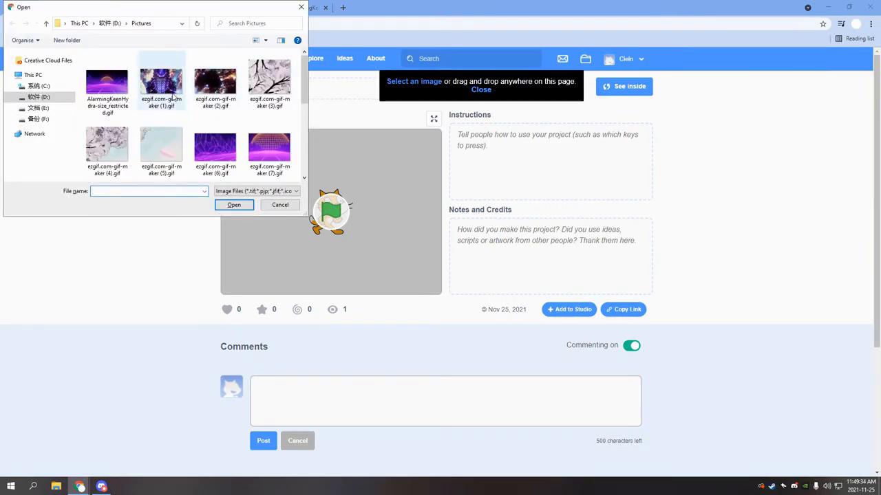
pyautogui.click(269, 146)
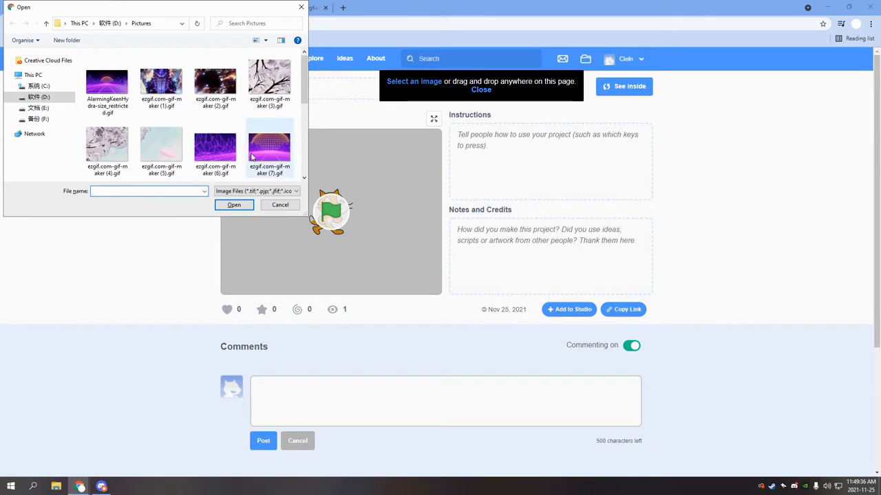
pyautogui.scroll(-3)
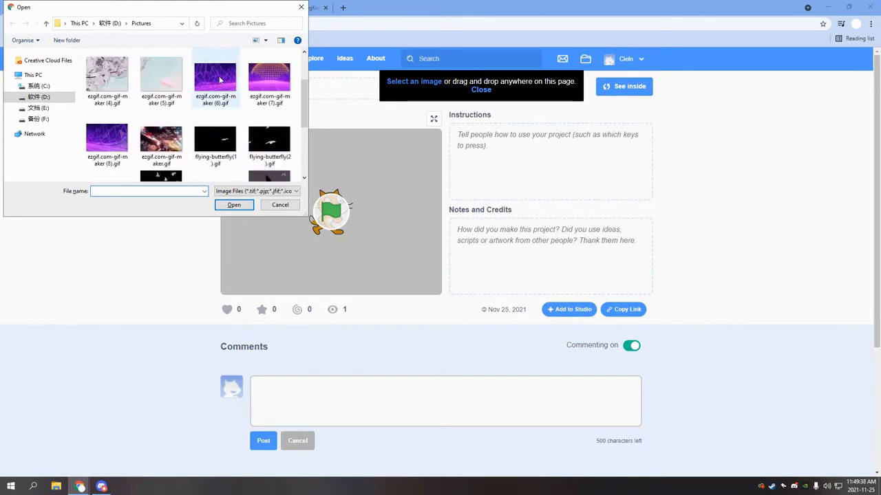
pyautogui.click(234, 205)
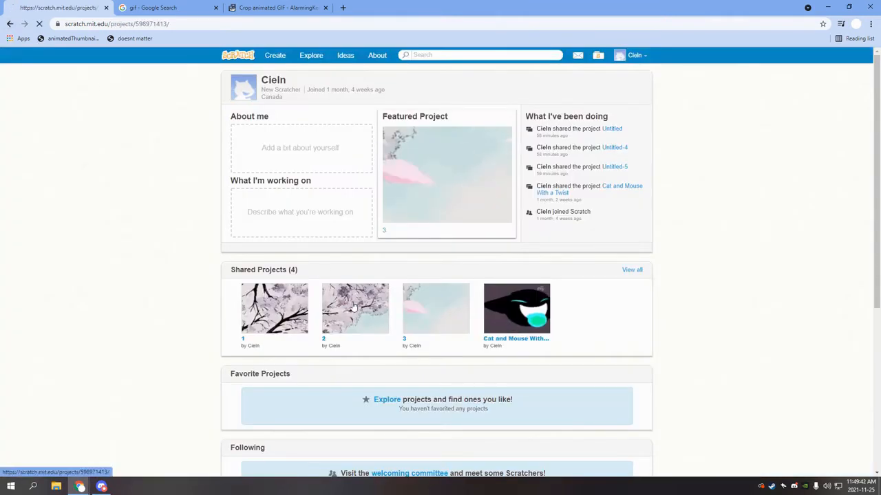
# Upload the next cropped GIF piece as project 3's thumbnail via the bookmarklet
pyautogui.click(355, 308)
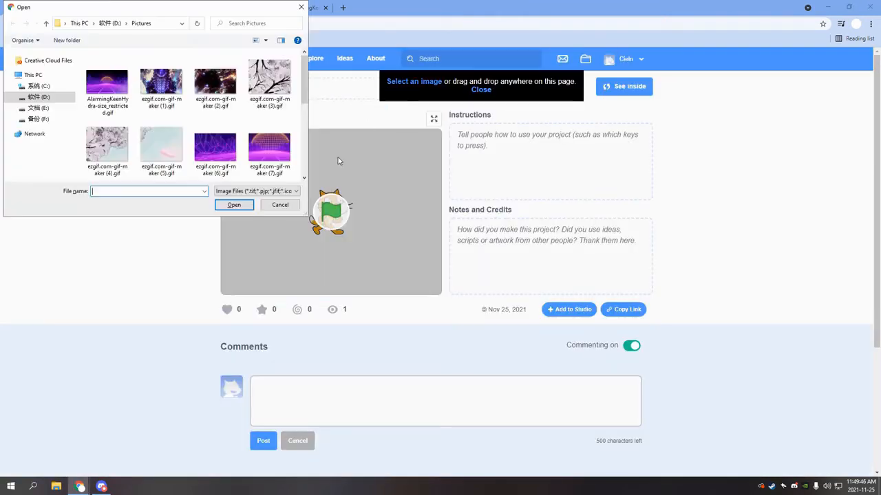
pyautogui.click(234, 203)
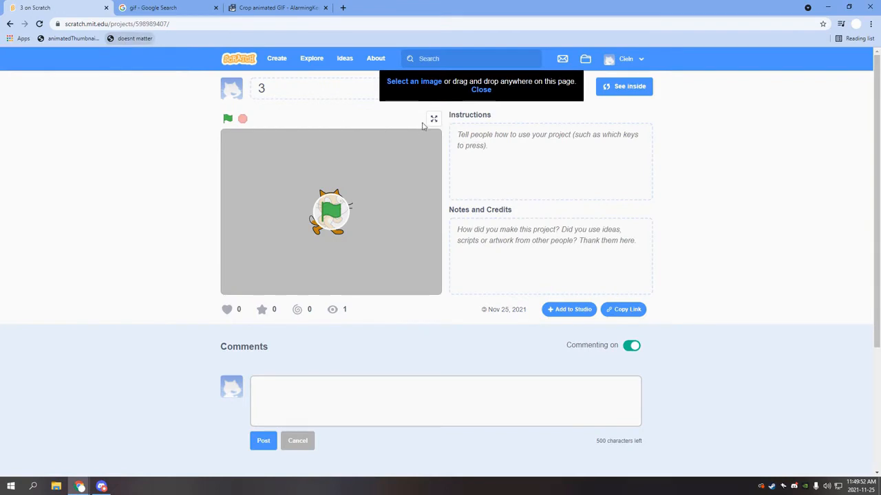
pyautogui.click(414, 81)
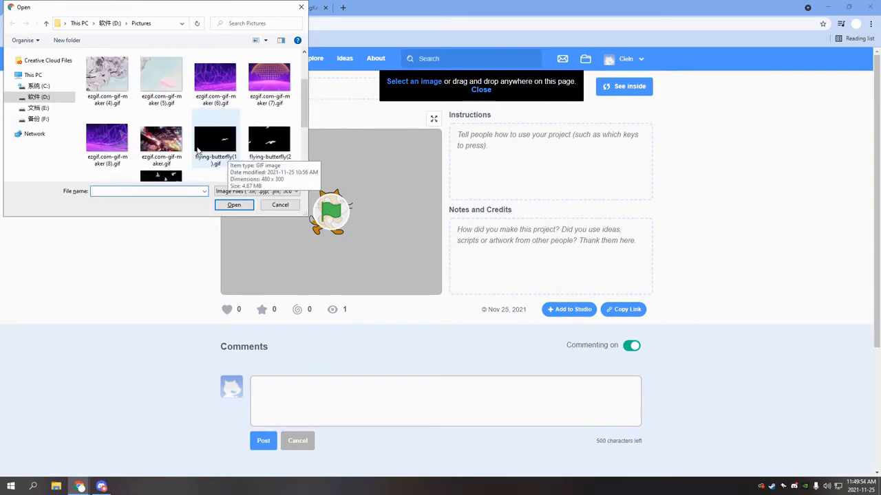
pyautogui.click(234, 203)
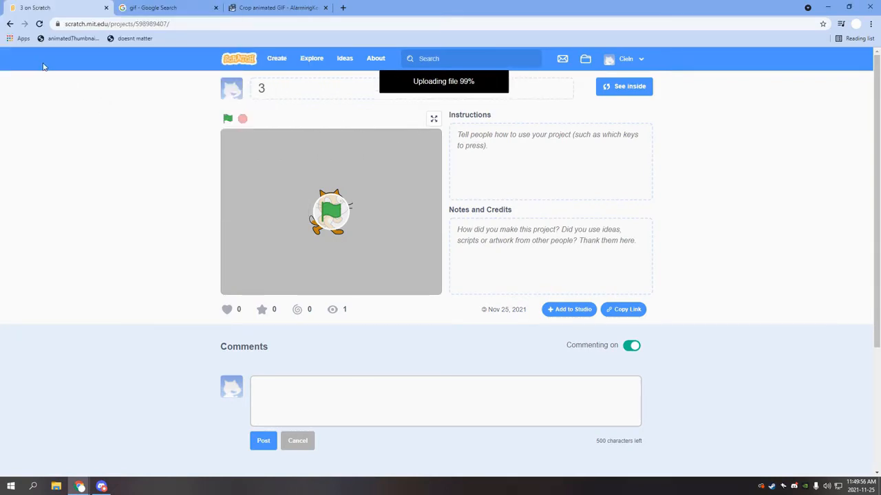